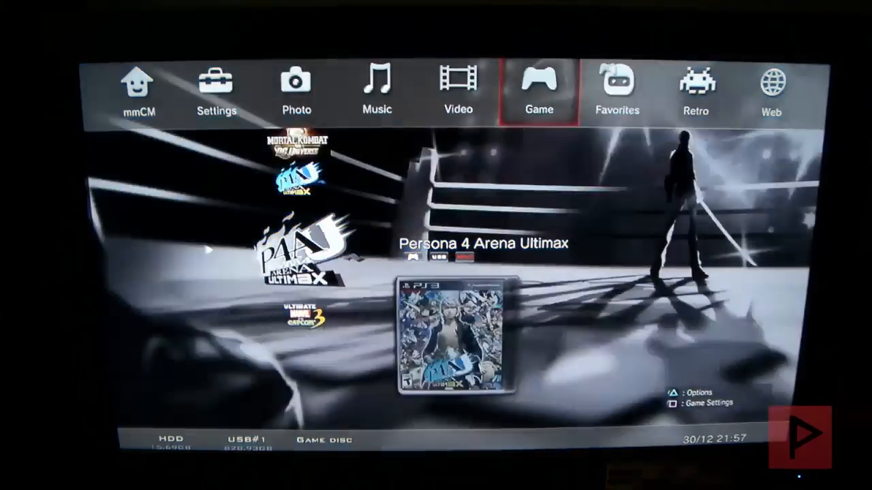
{"action": "scroll", "scroll_direction": "down", "scroll_amount": 3}
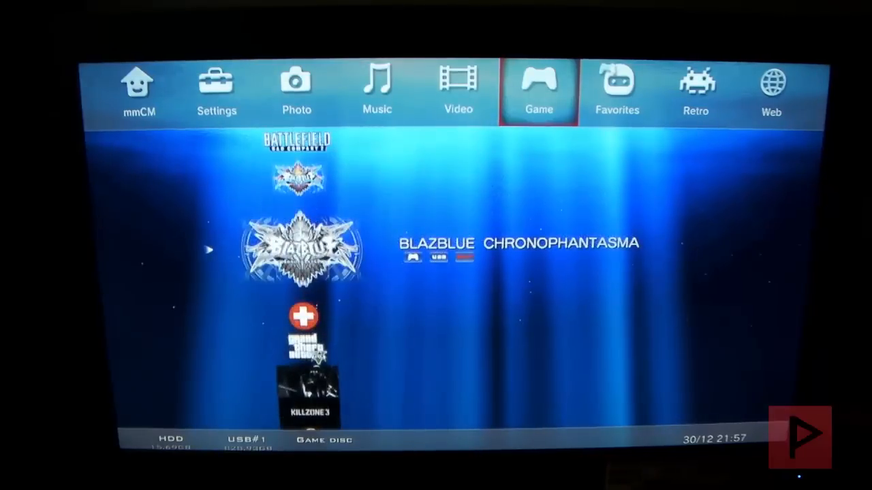
{"action": "scroll", "scroll_direction": "down", "scroll_amount": 3}
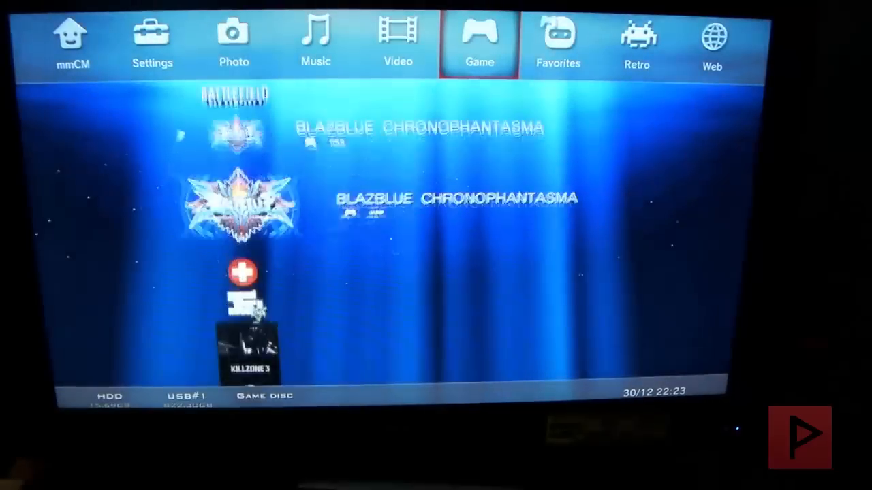
{"action": "scroll", "scroll_direction": "down", "scroll_amount": 3}
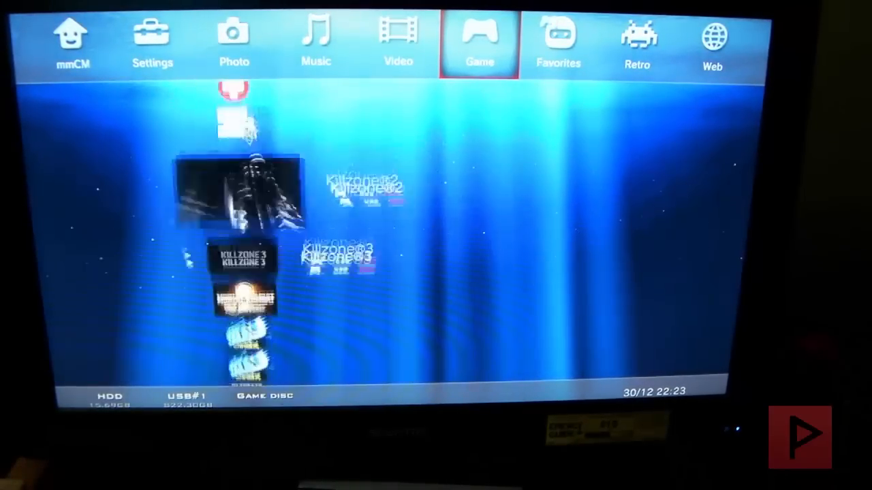